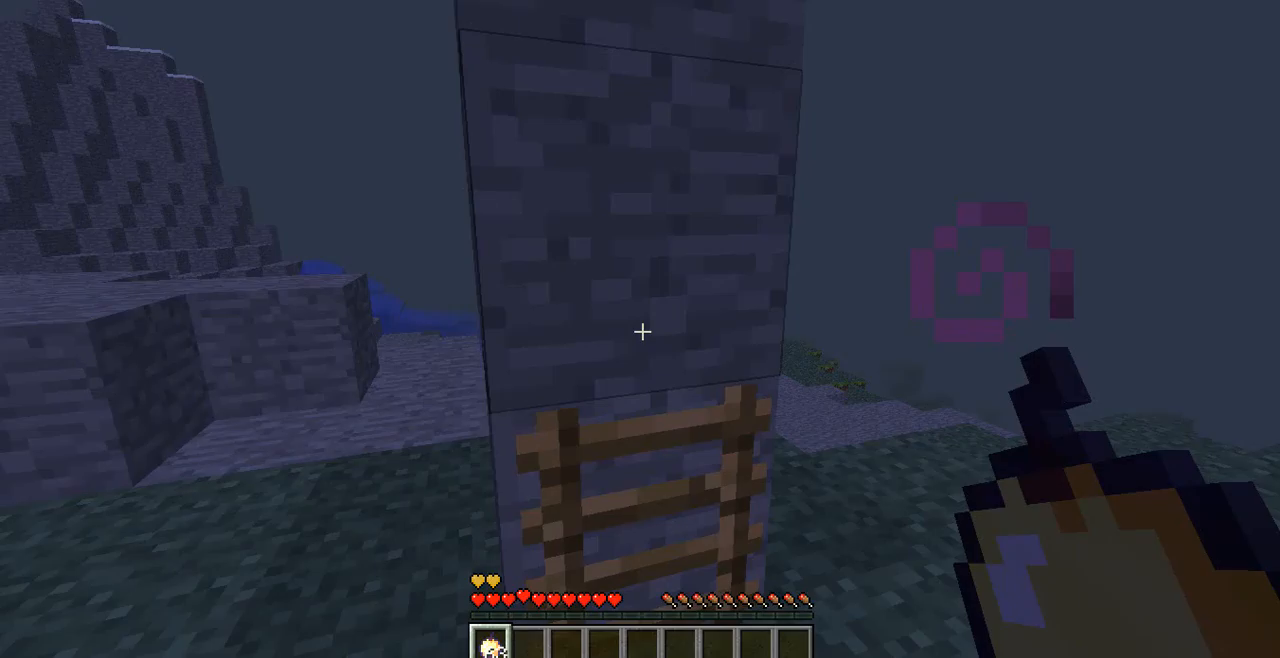
pyautogui.moveTo(640, 330)
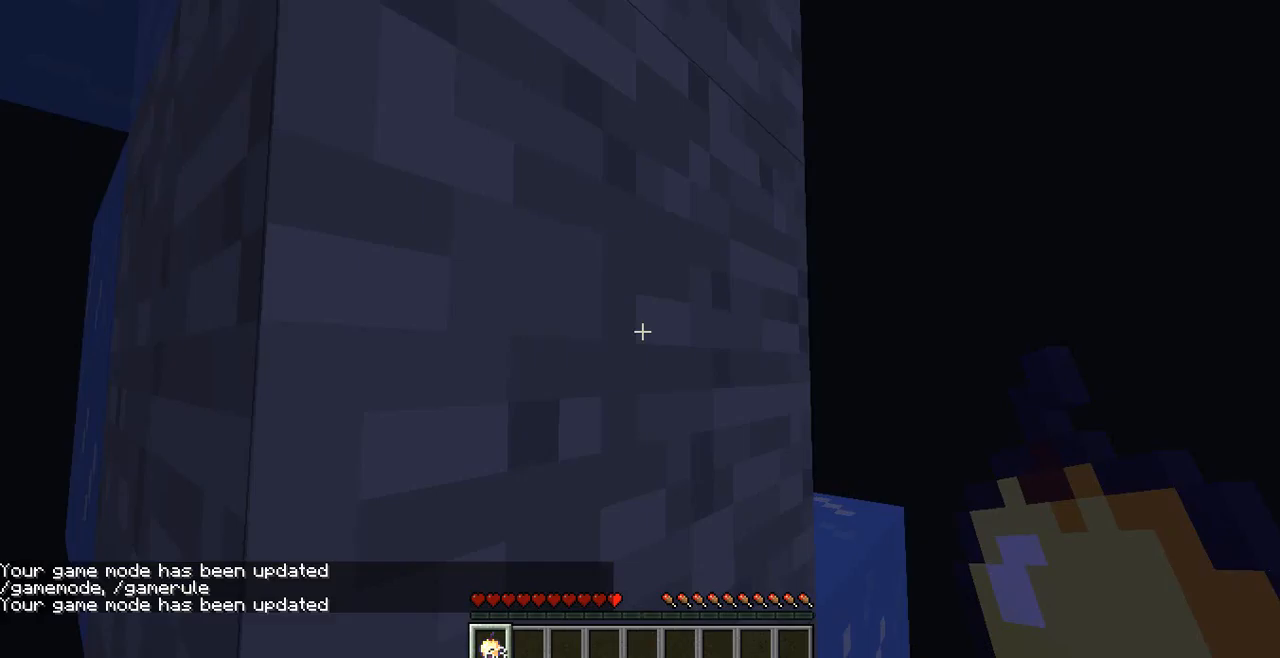
pyautogui.moveTo(642, 332)
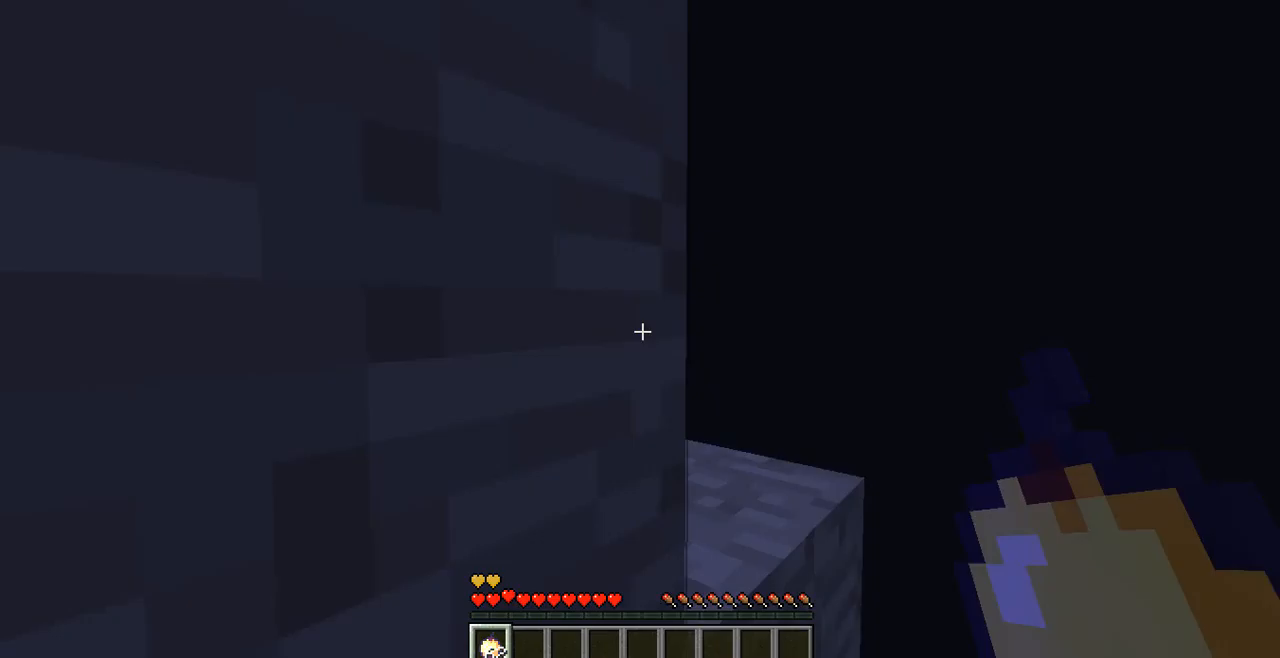
pyautogui.moveTo(640, 332)
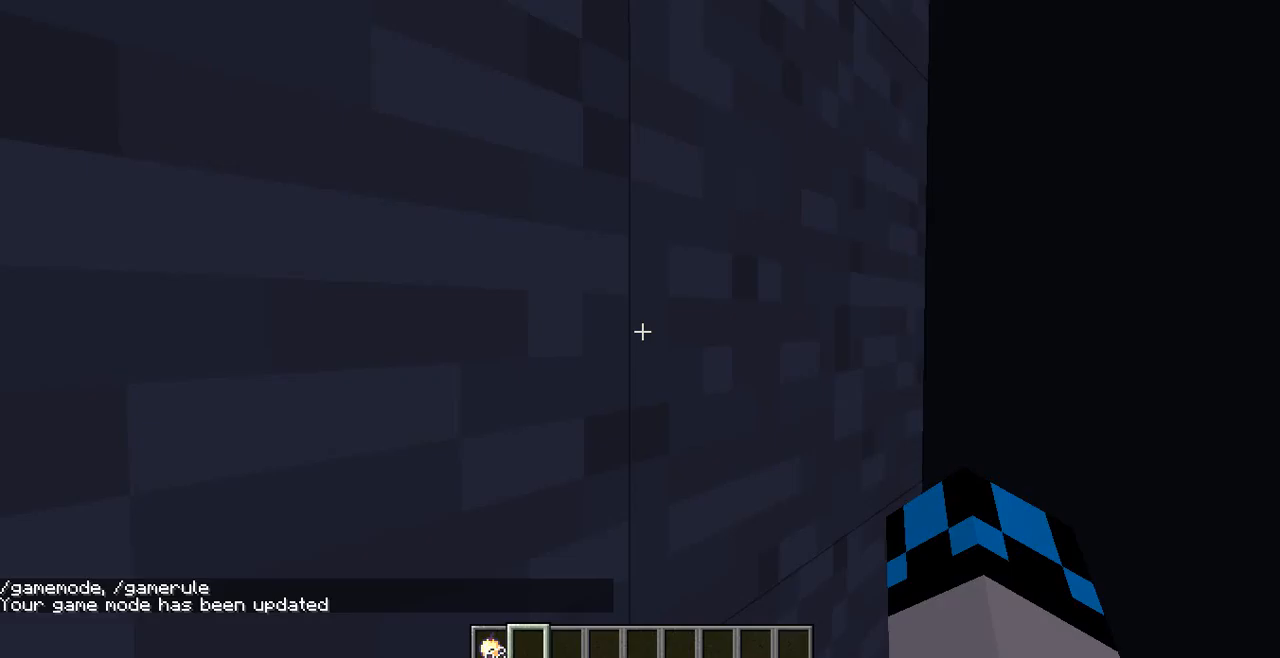
pyautogui.moveTo(640, 332)
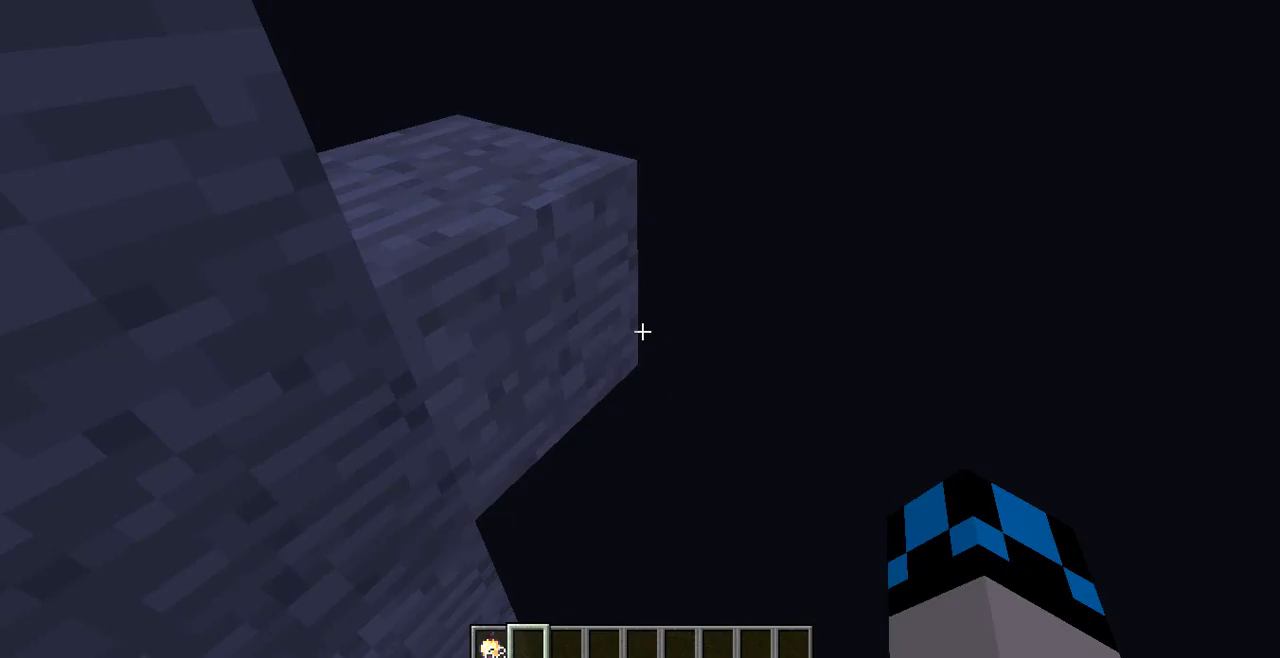
pyautogui.moveTo(642, 330)
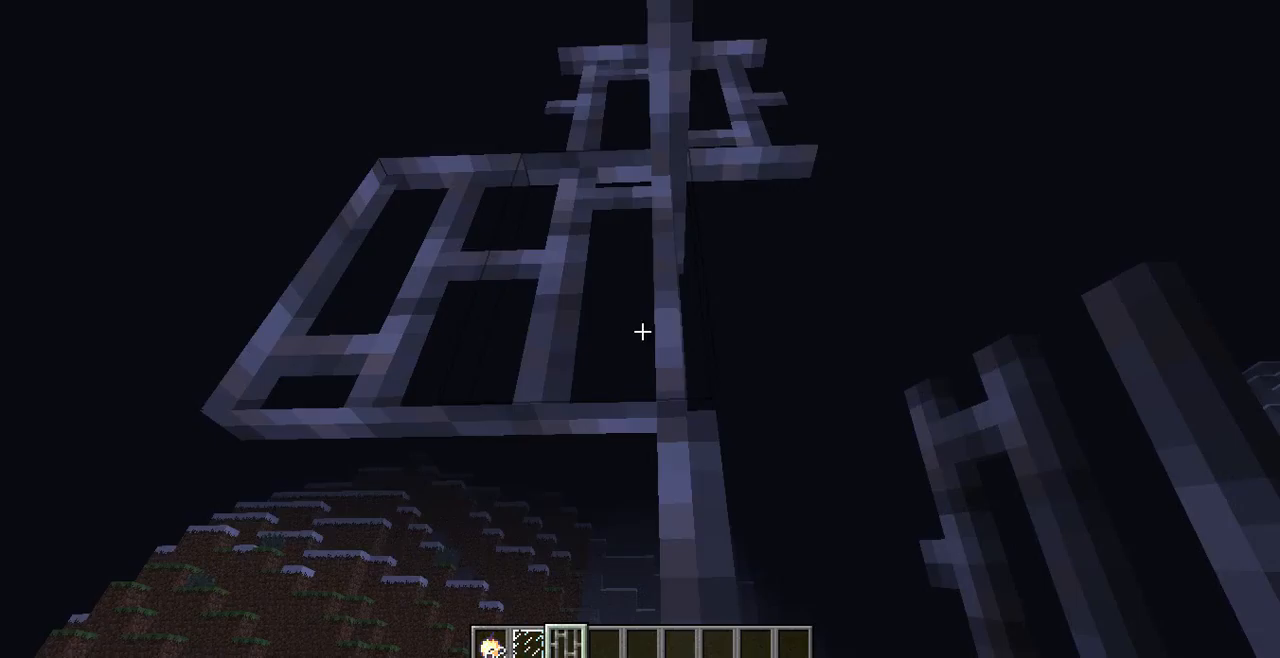
# Take a Glass Pane from the creative inventory into hand and return to the stone block
pyautogui.press('e')
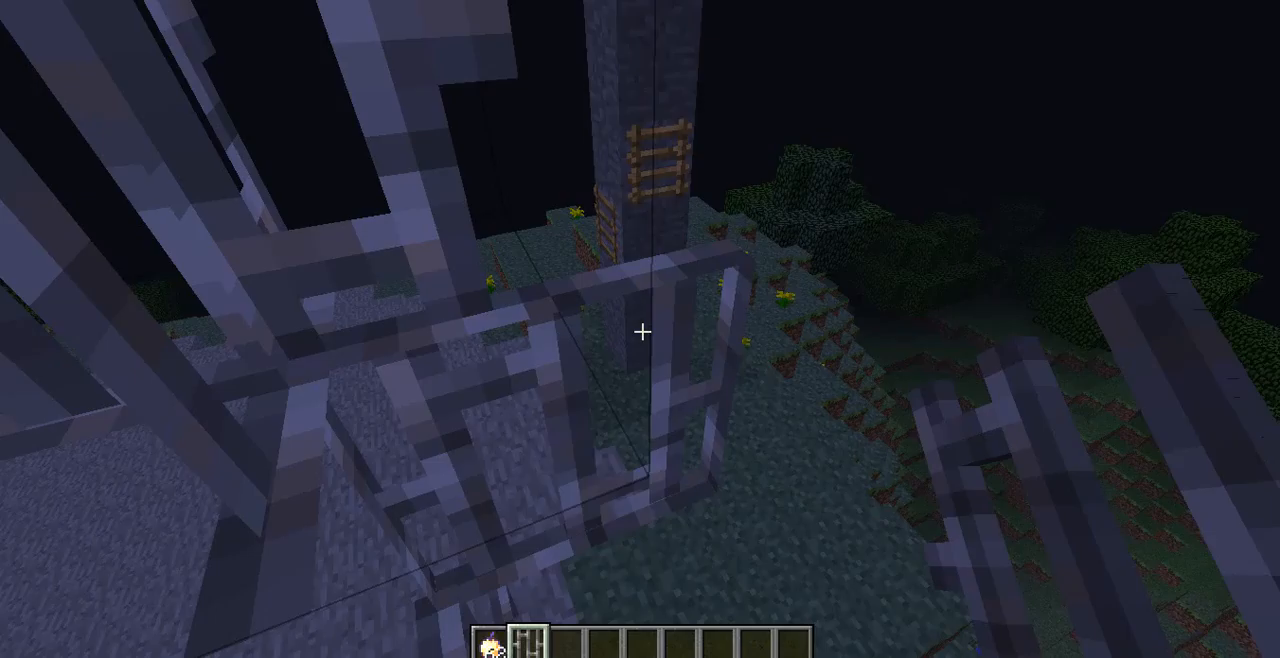
pyautogui.press('e')
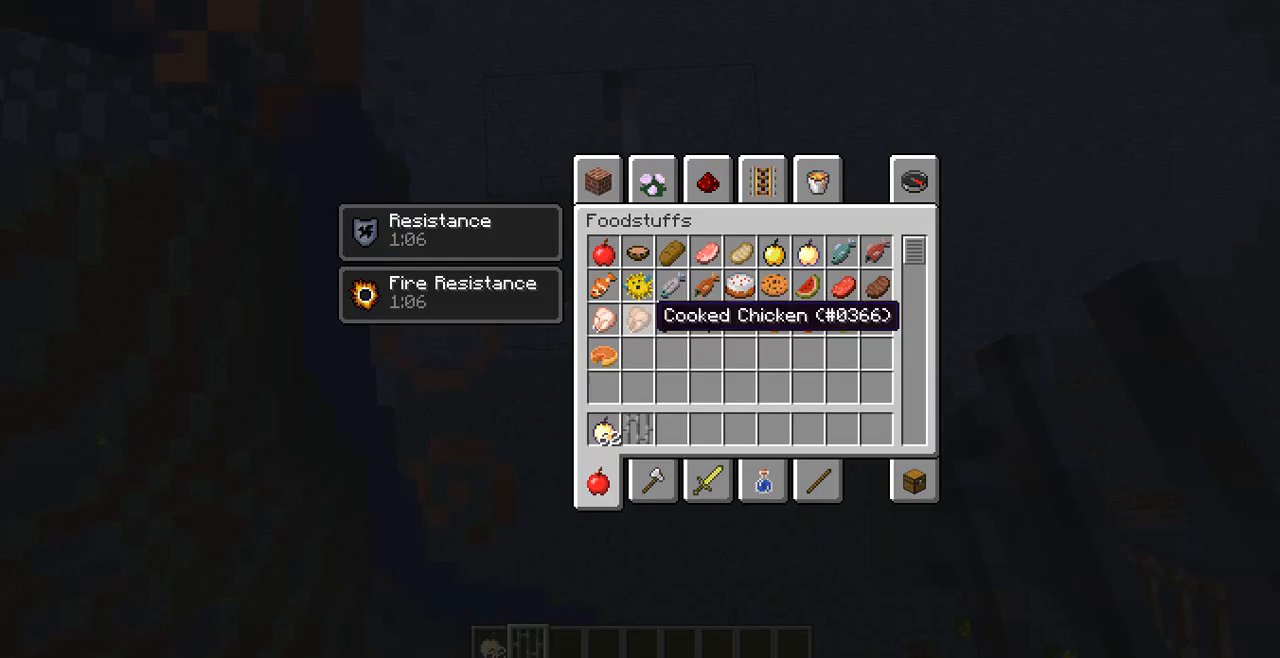
pyautogui.press('Escape')
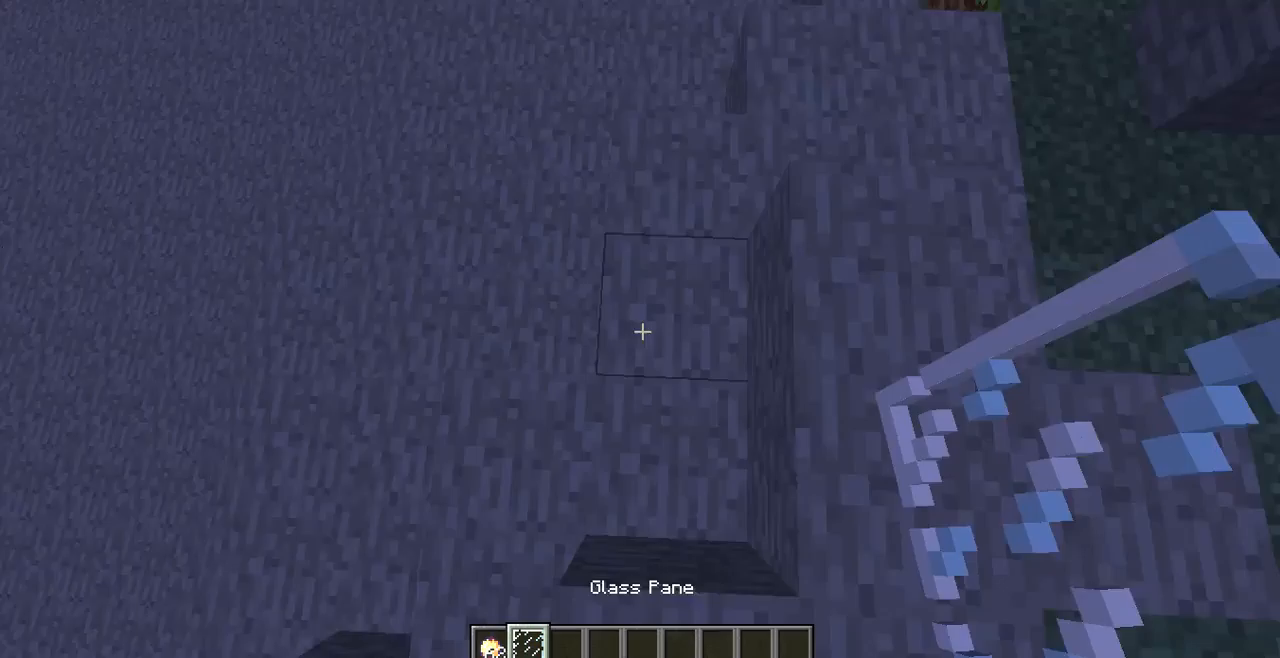